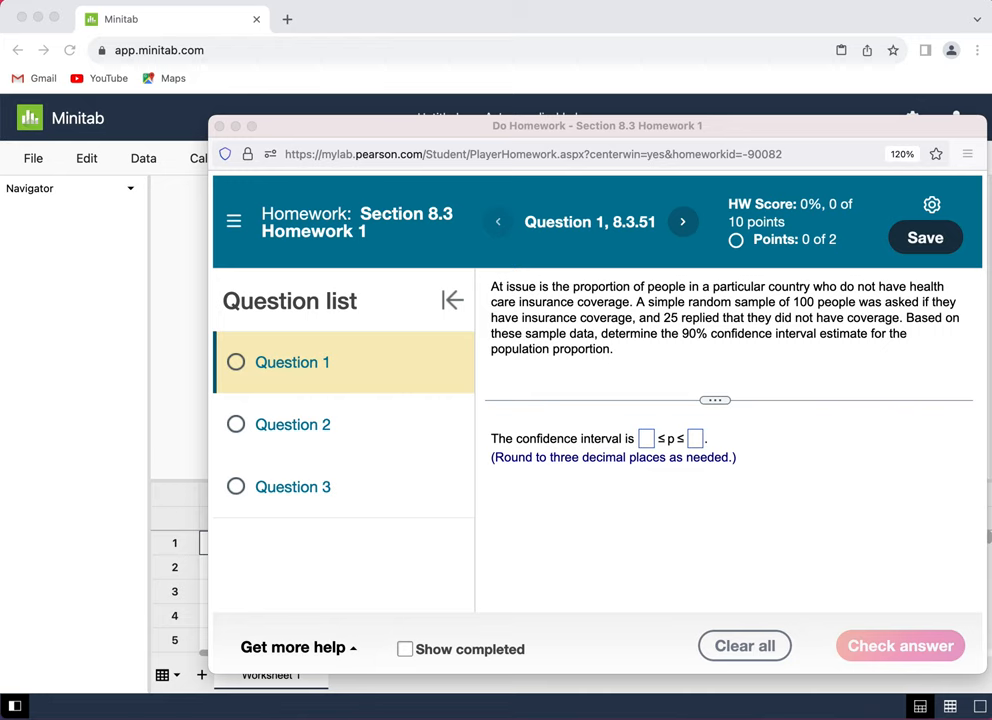
{"action": "mouse_move", "coordinate": [893, 356]}
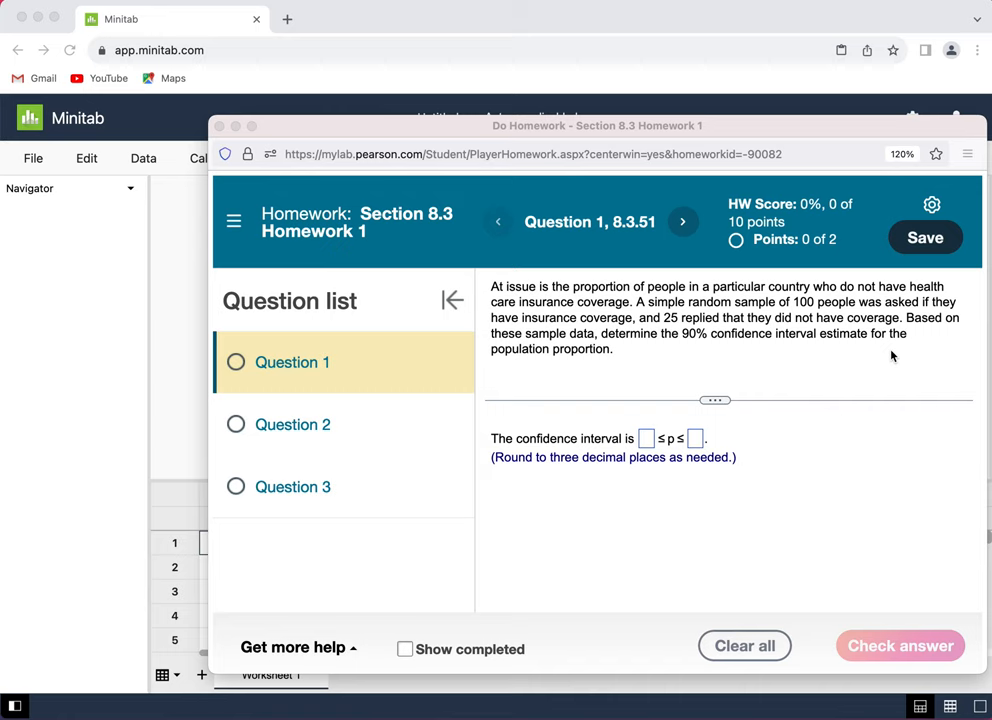
{"action": "mouse_move", "coordinate": [855, 363]}
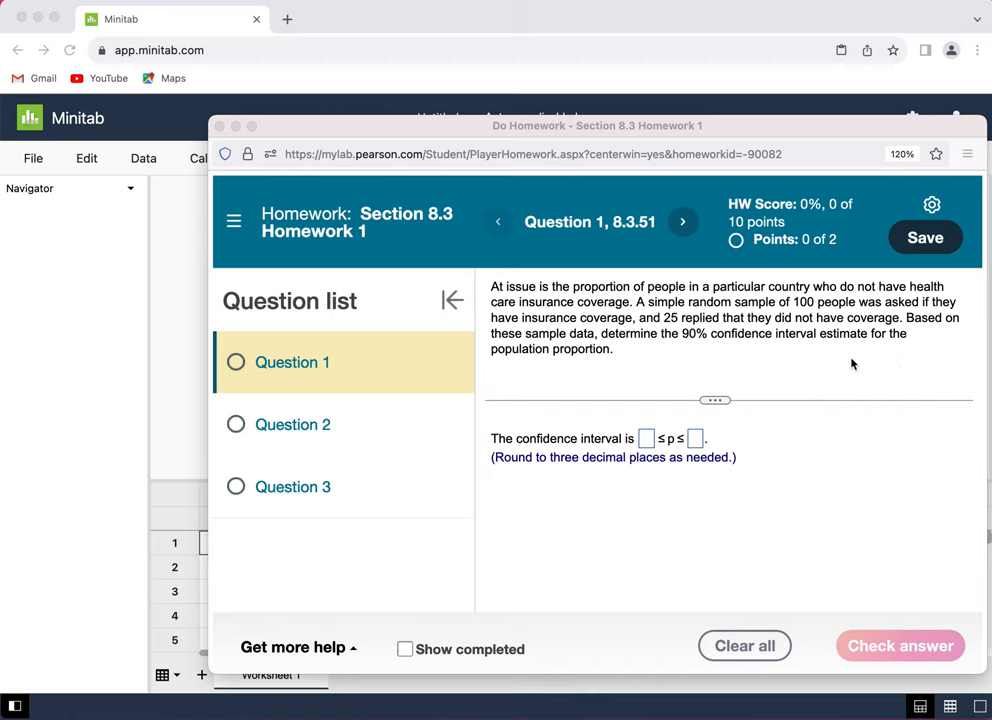
{"action": "mouse_move", "coordinate": [817, 322]}
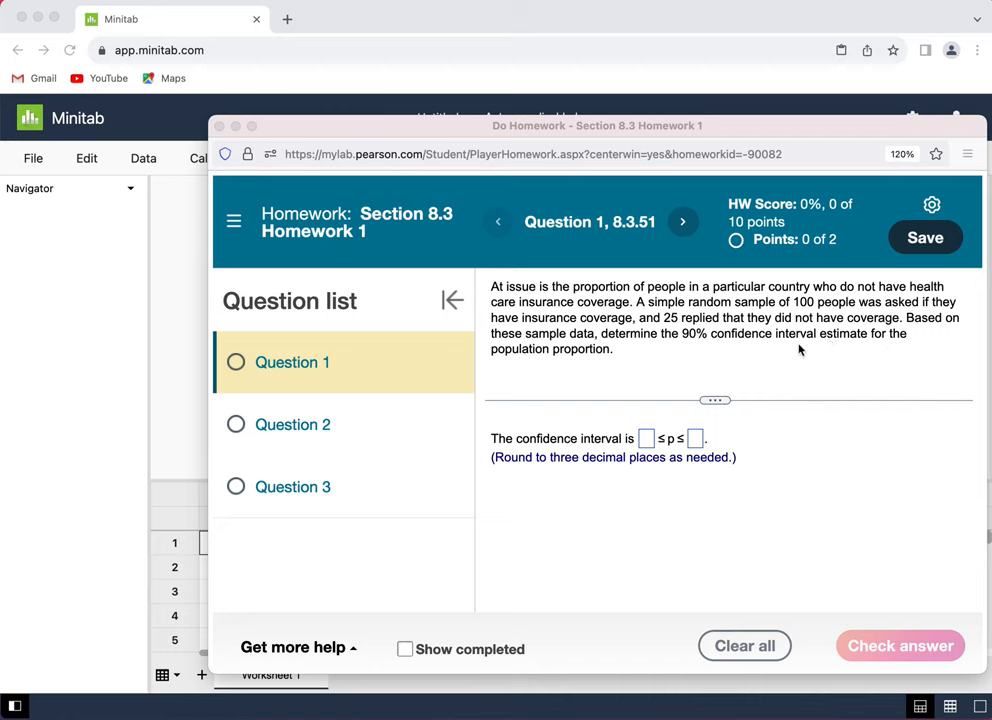
{"action": "mouse_move", "coordinate": [733, 371]}
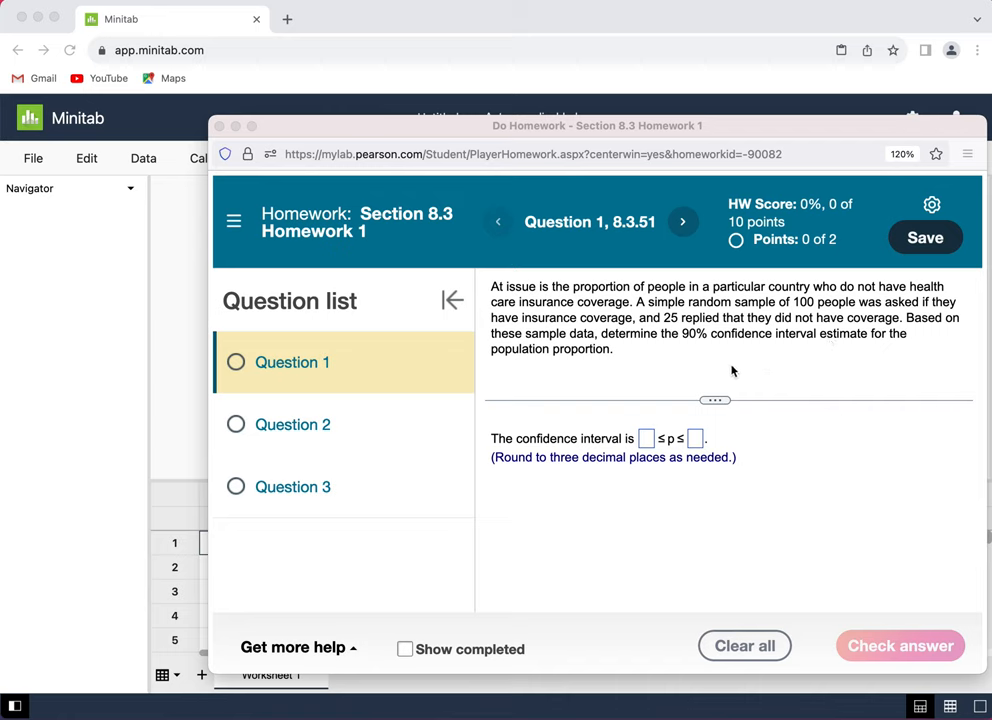
{"action": "mouse_move", "coordinate": [766, 374]}
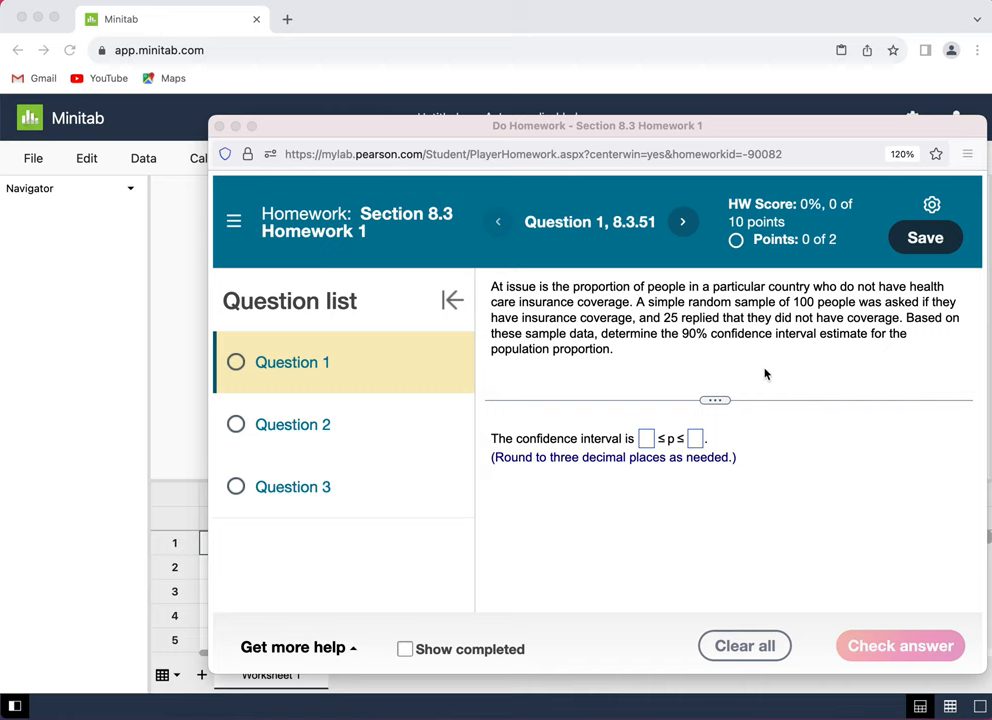
{"action": "mouse_move", "coordinate": [707, 365]}
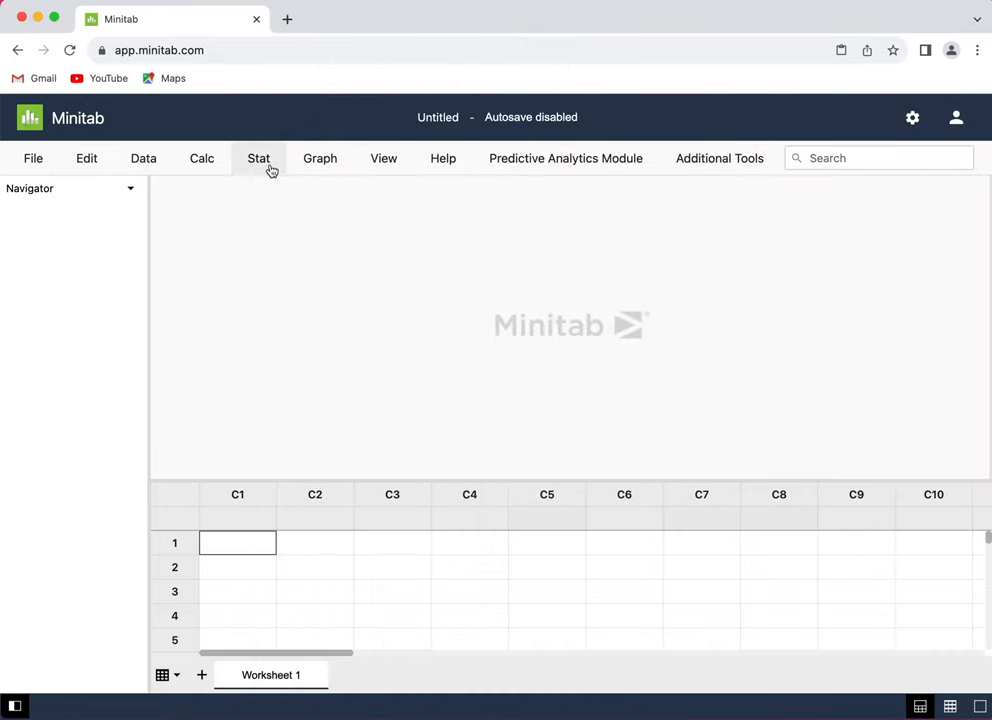
- Show the Stat > Basic Statistics submenu listing the one-proportion procedure
{"action": "left_click", "coordinate": [258, 158]}
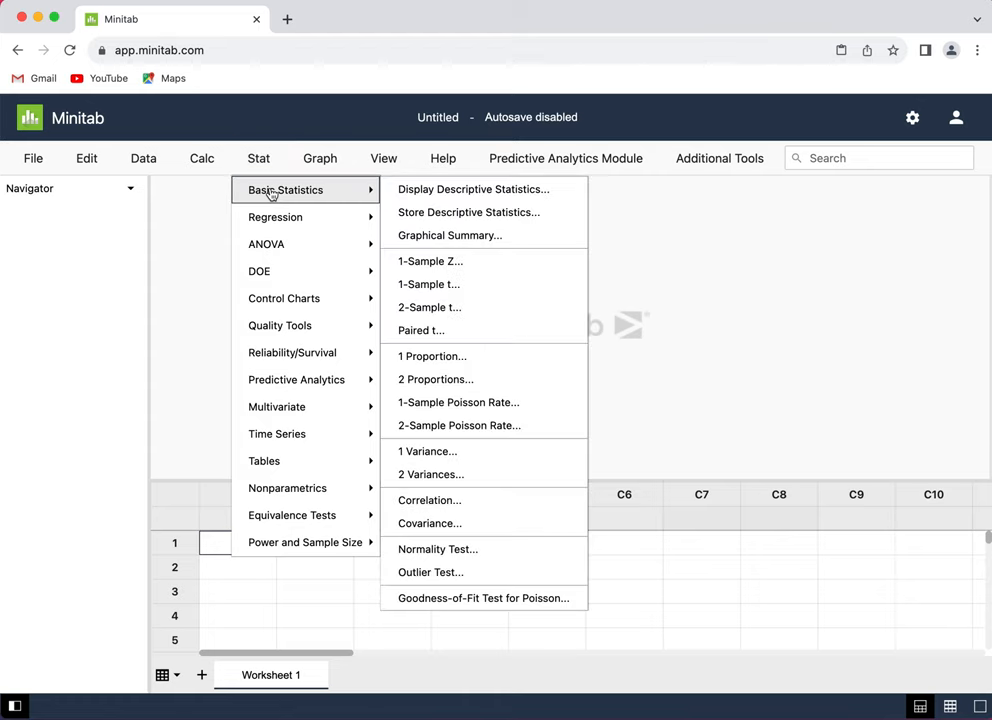
{"action": "mouse_move", "coordinate": [533, 356]}
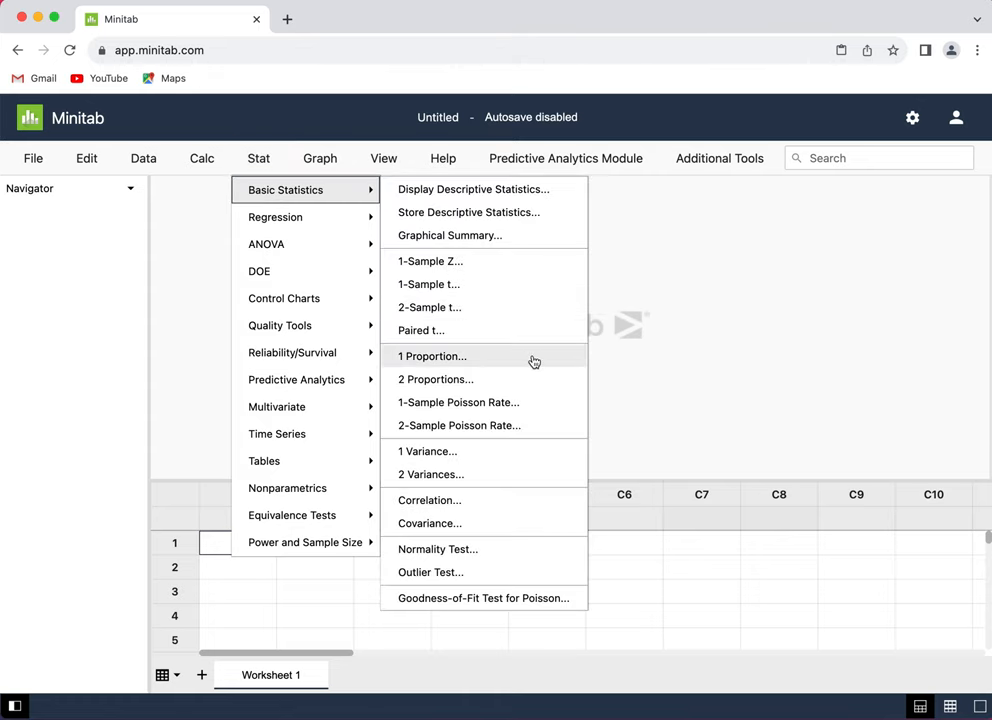
{"action": "mouse_move", "coordinate": [516, 363]}
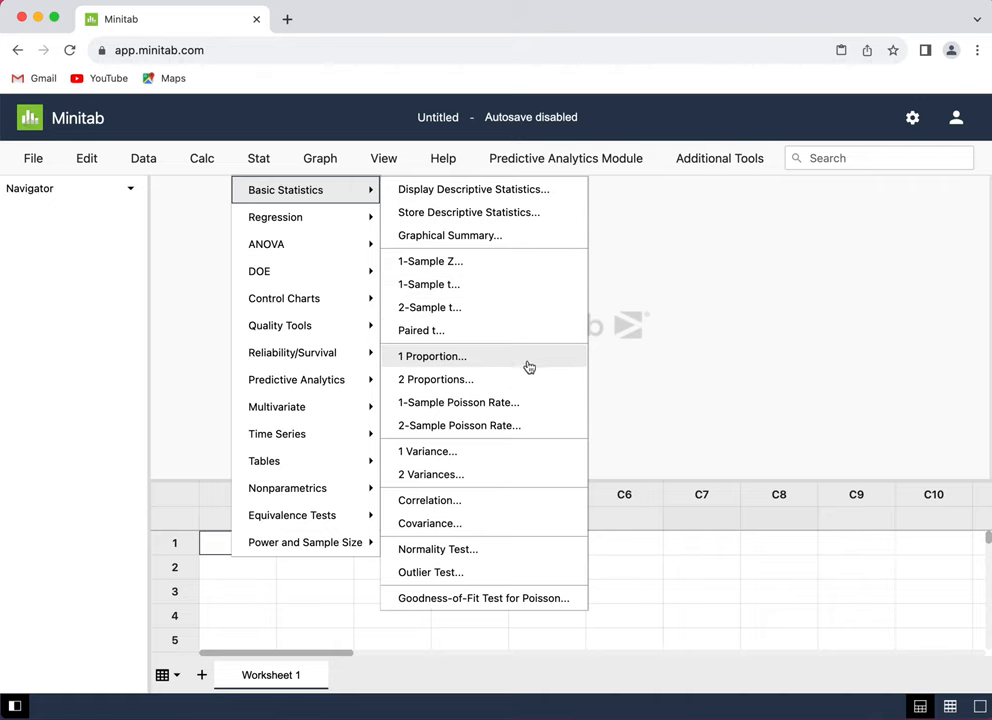
- Set up 1 Proportion with summarized data: 25 events in 100 trials
{"action": "left_click", "coordinate": [432, 356]}
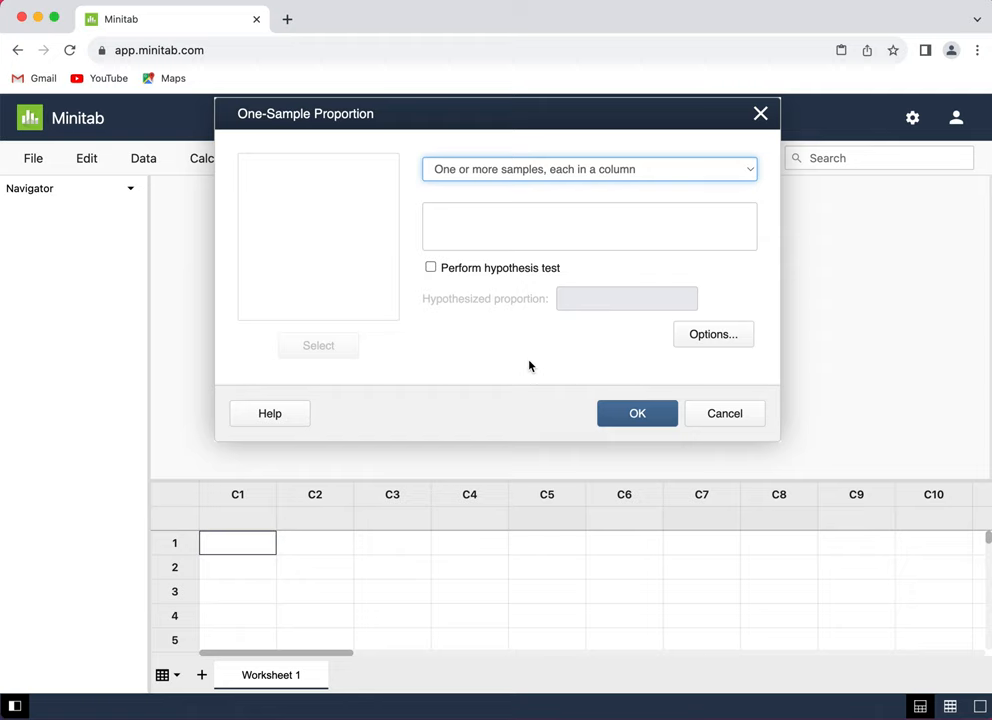
{"action": "mouse_move", "coordinate": [584, 178]}
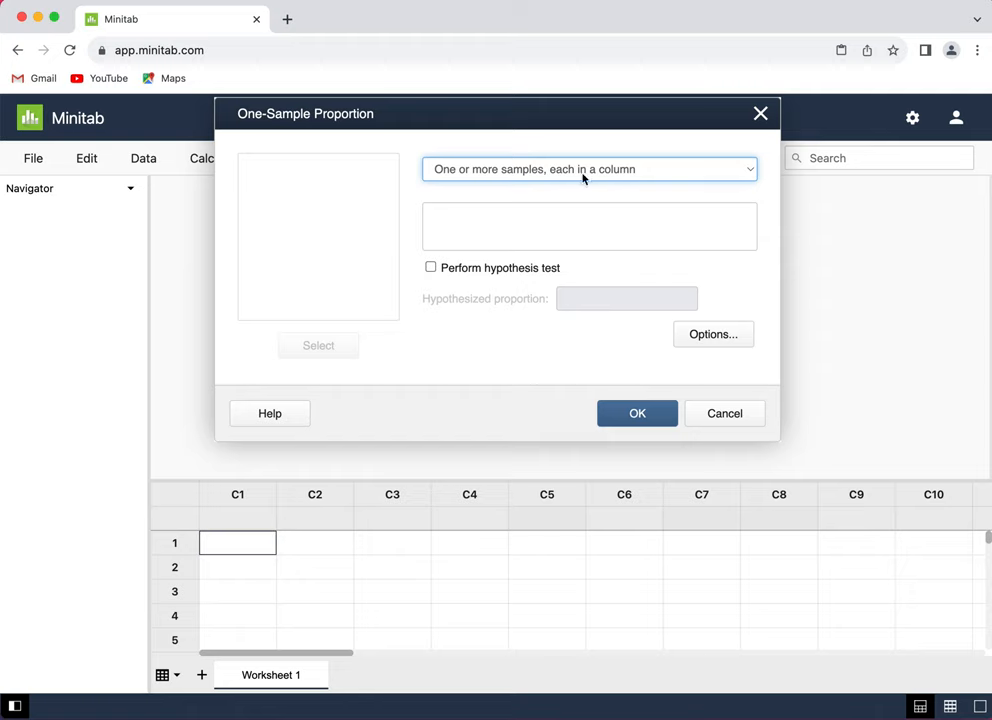
{"action": "left_click", "coordinate": [589, 168]}
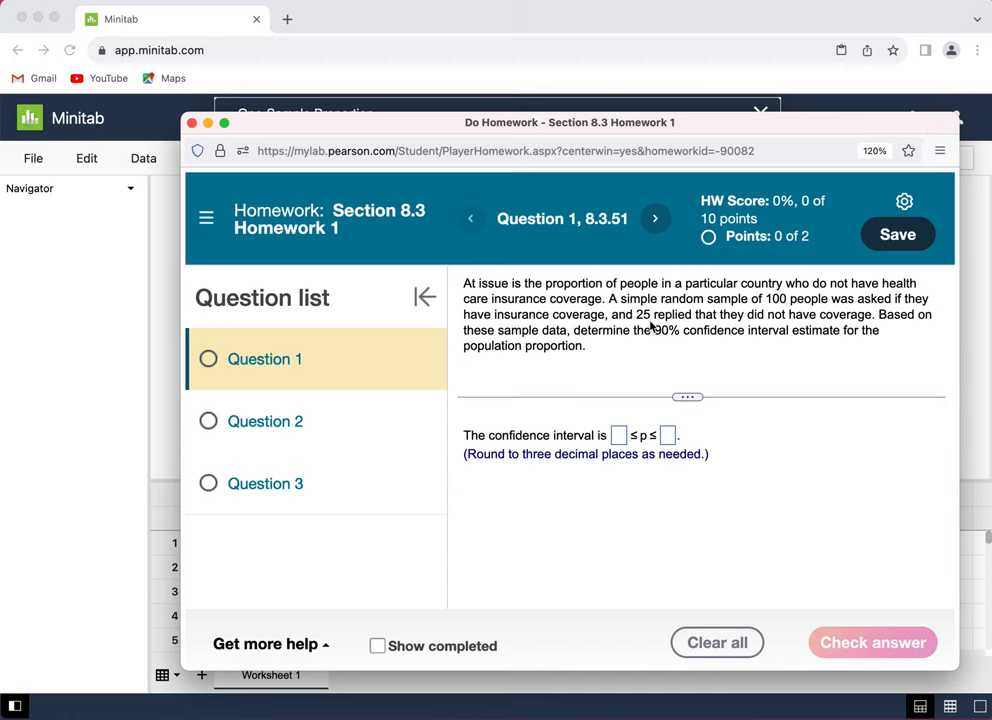
{"action": "mouse_move", "coordinate": [793, 310]}
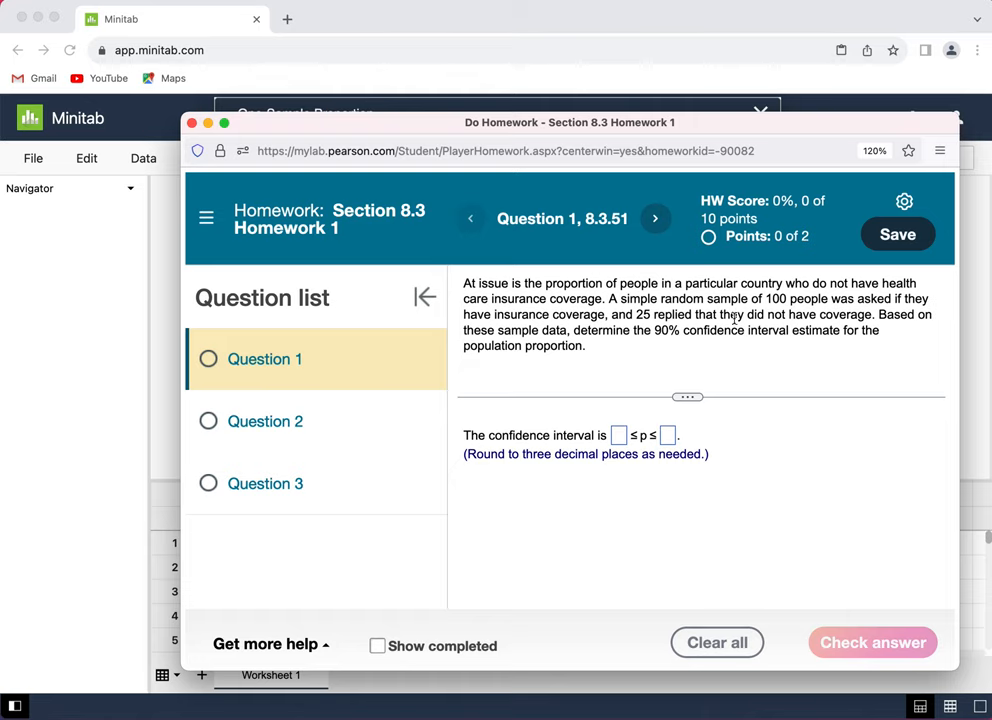
{"action": "mouse_move", "coordinate": [748, 188]}
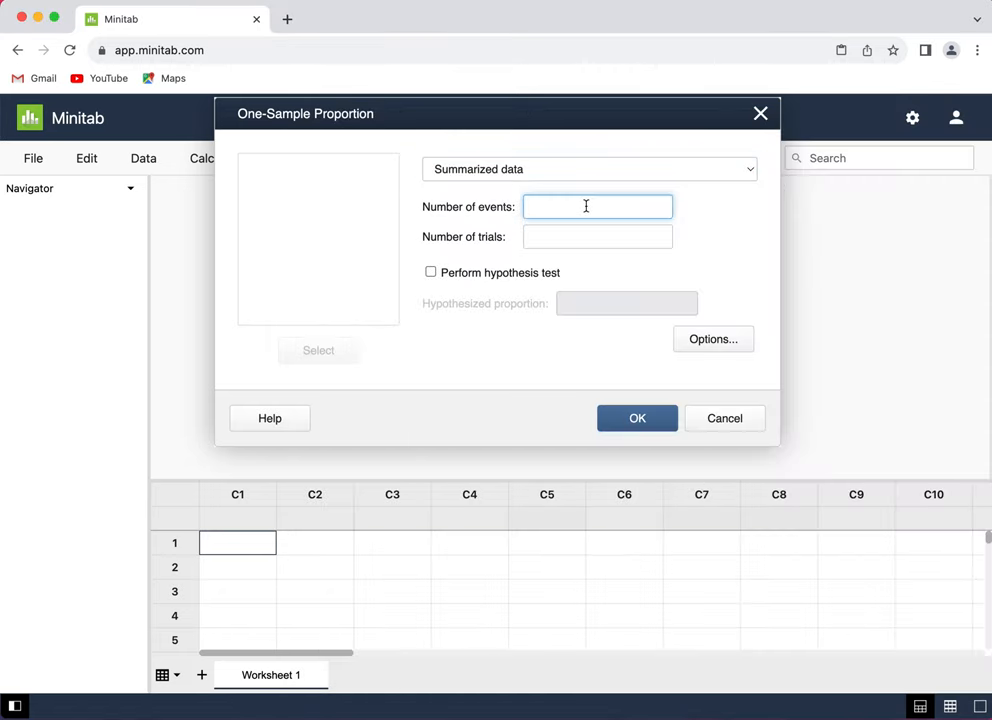
{"action": "type", "text": "25"}
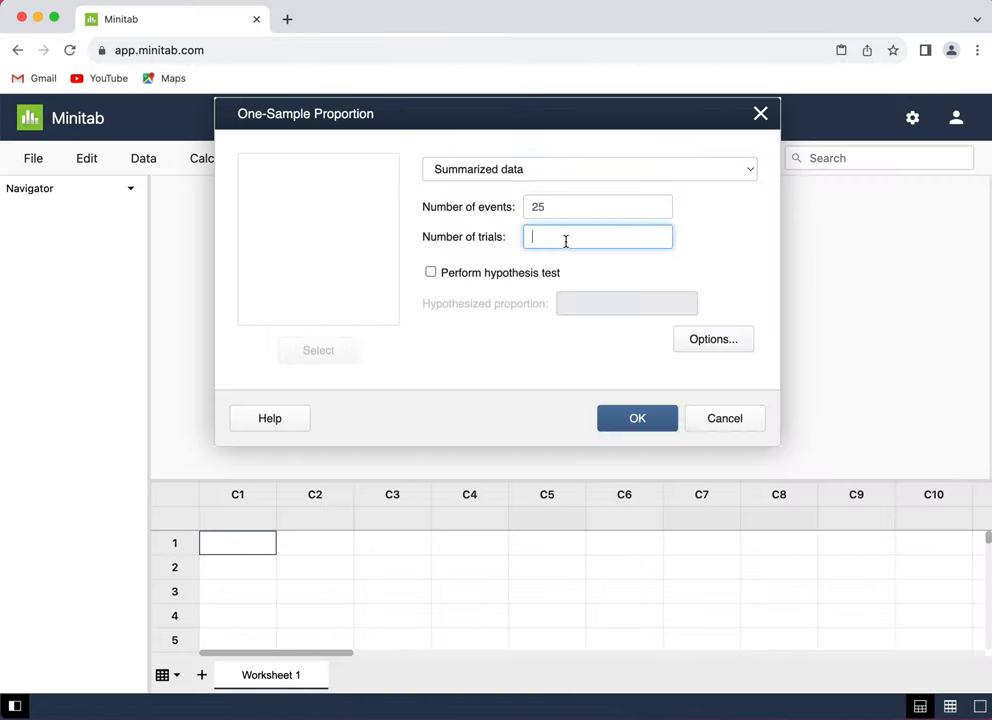
{"action": "type", "text": "100"}
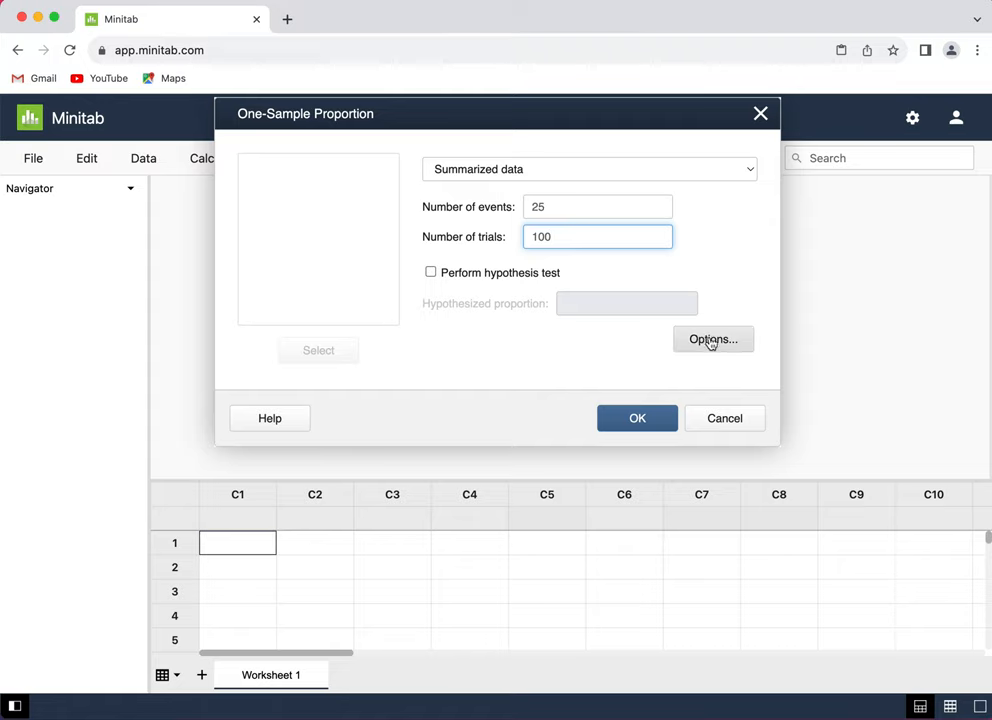
- Set the options to 90% confidence level with the Normal approximation method
{"action": "left_click", "coordinate": [713, 339]}
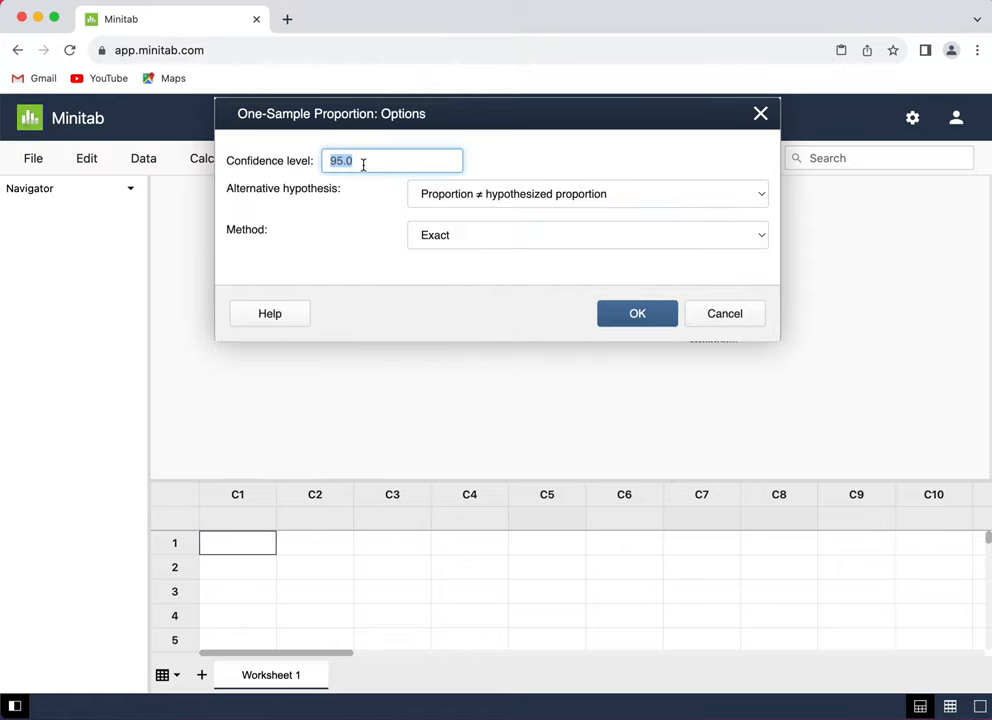
{"action": "type", "text": "90"}
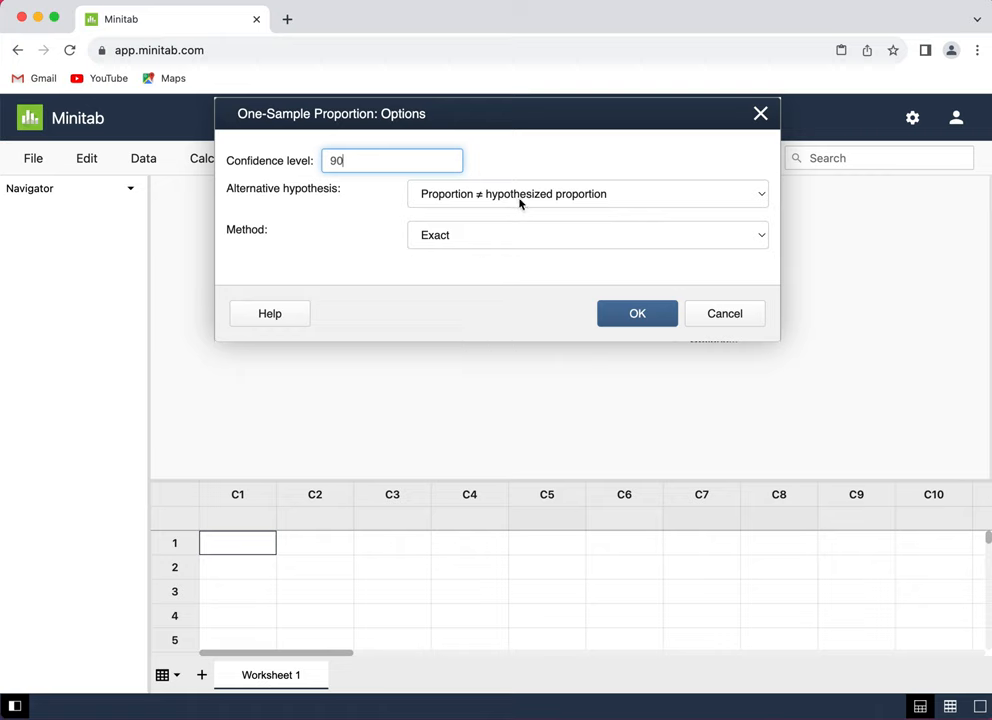
{"action": "mouse_move", "coordinate": [570, 240]}
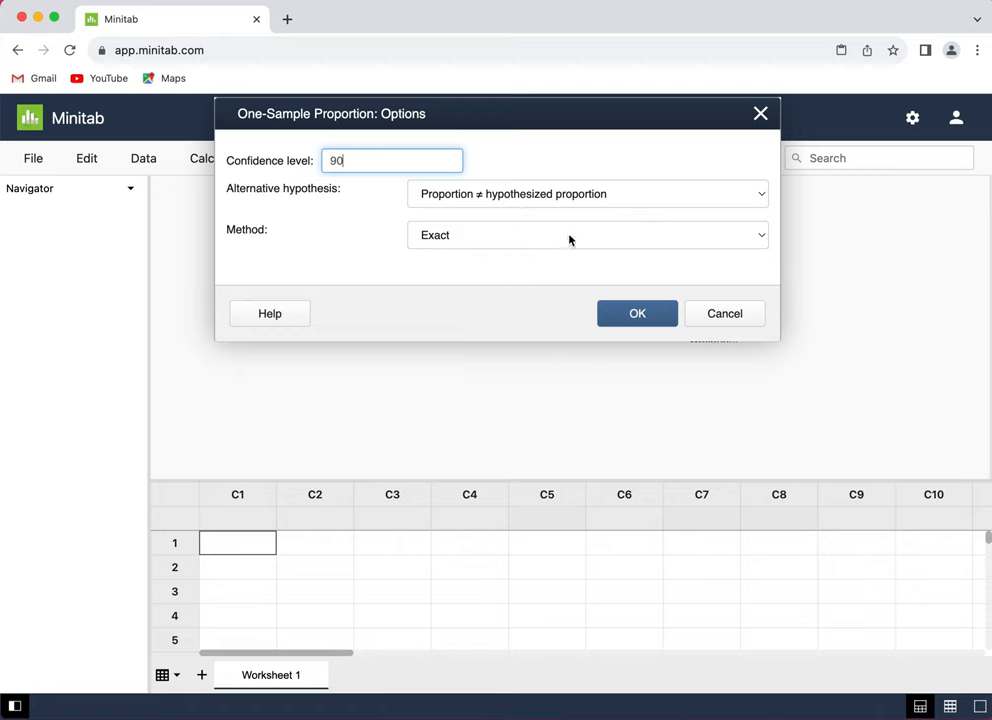
{"action": "left_click", "coordinate": [587, 234]}
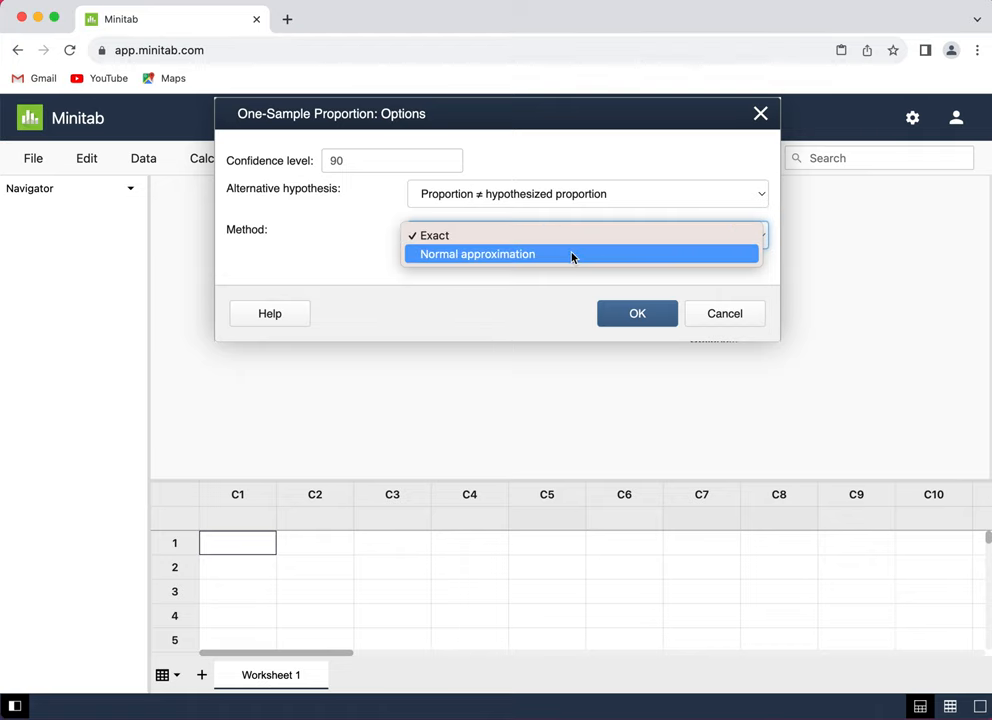
{"action": "left_click", "coordinate": [477, 253]}
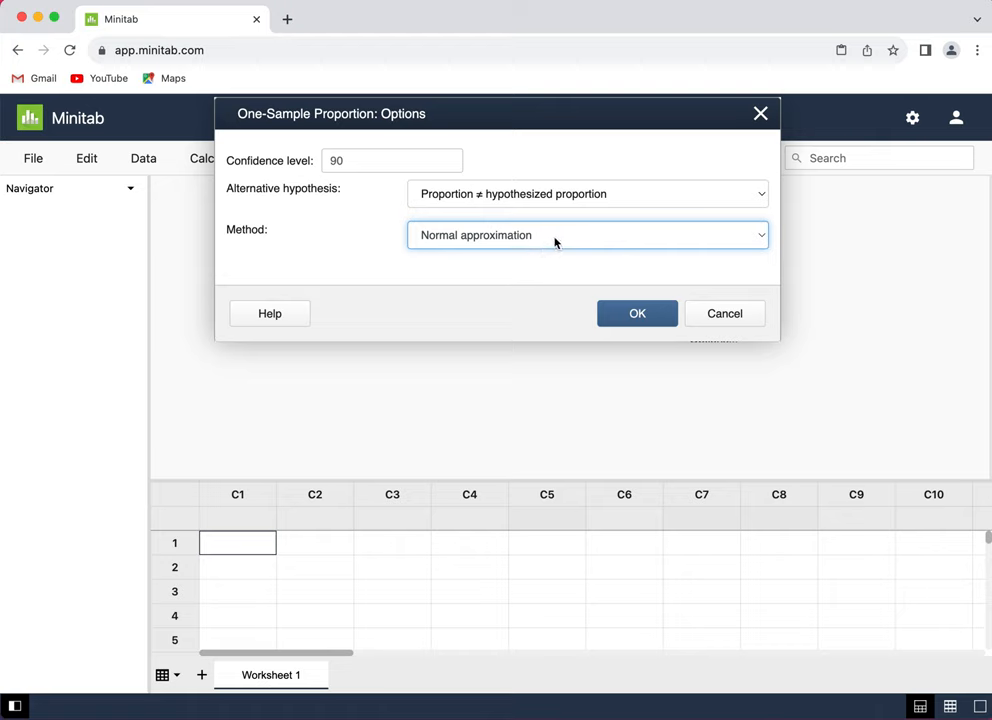
{"action": "mouse_move", "coordinate": [559, 244]}
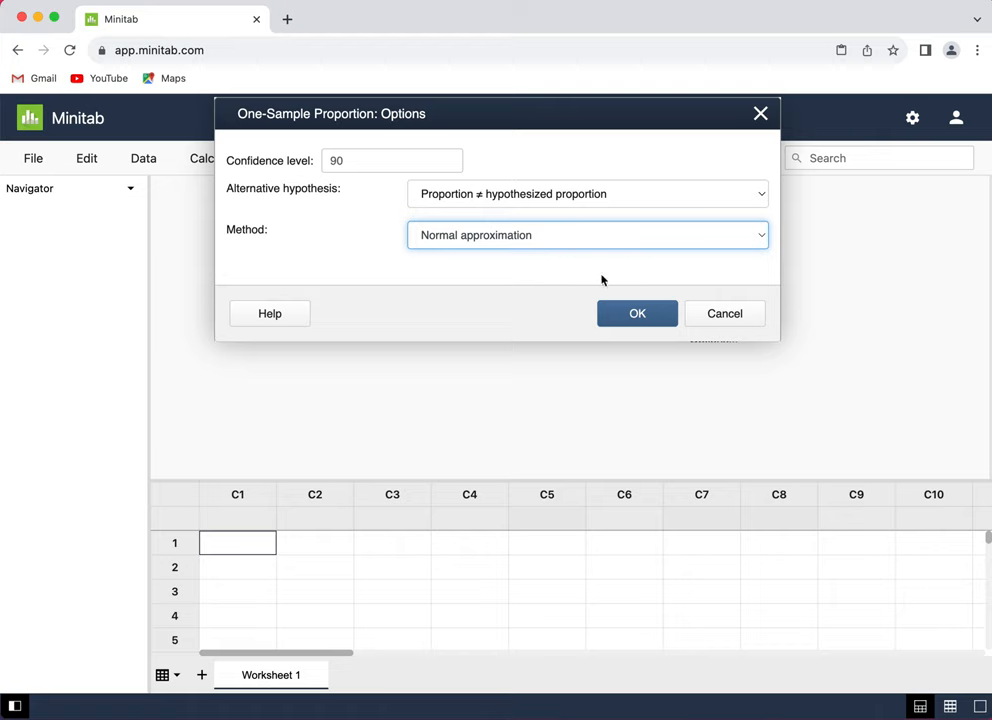
{"action": "mouse_move", "coordinate": [625, 291]}
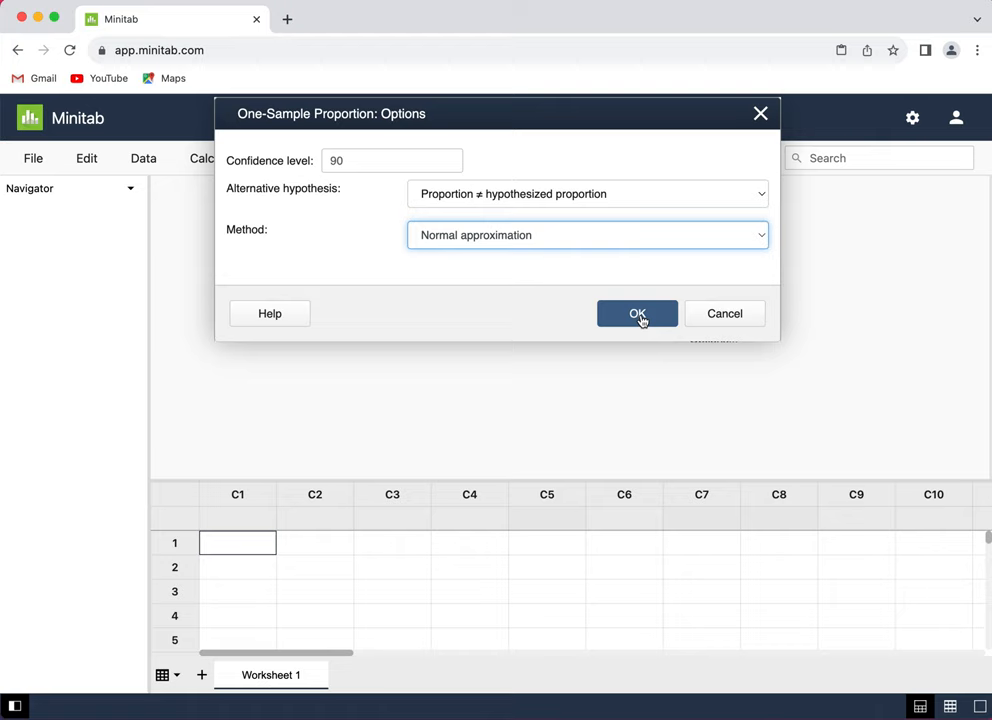
{"action": "mouse_move", "coordinate": [659, 238]}
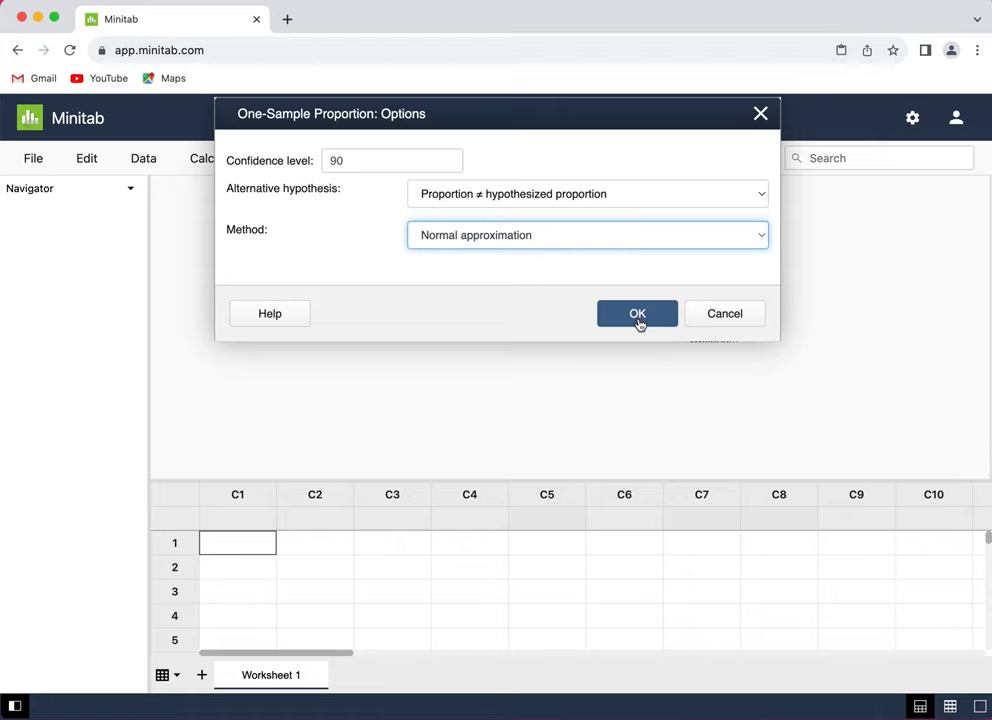
{"action": "left_click", "coordinate": [637, 313]}
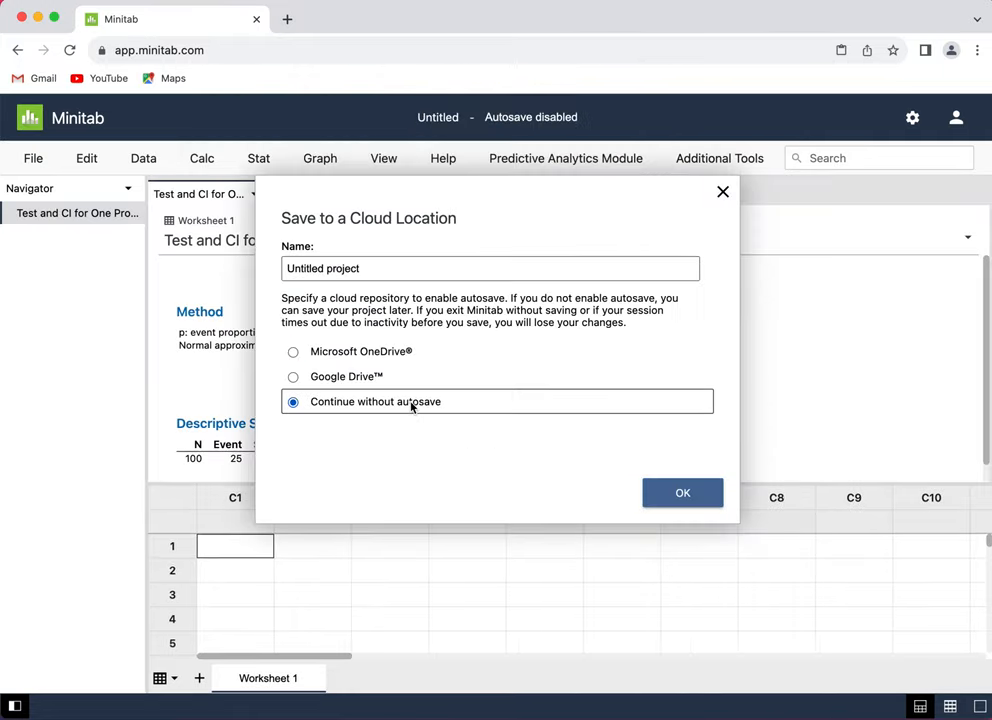
- Run the analysis without autosave, giving a 90% CI of 0.178776 to 0.321224
{"action": "left_click", "coordinate": [682, 492]}
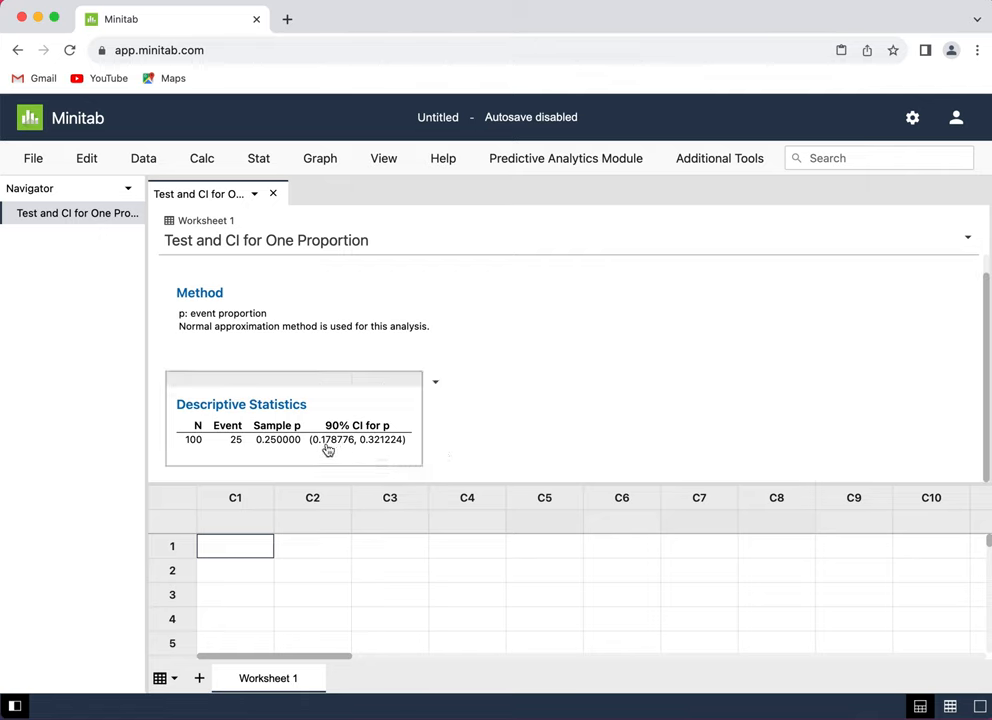
{"action": "mouse_move", "coordinate": [348, 450]}
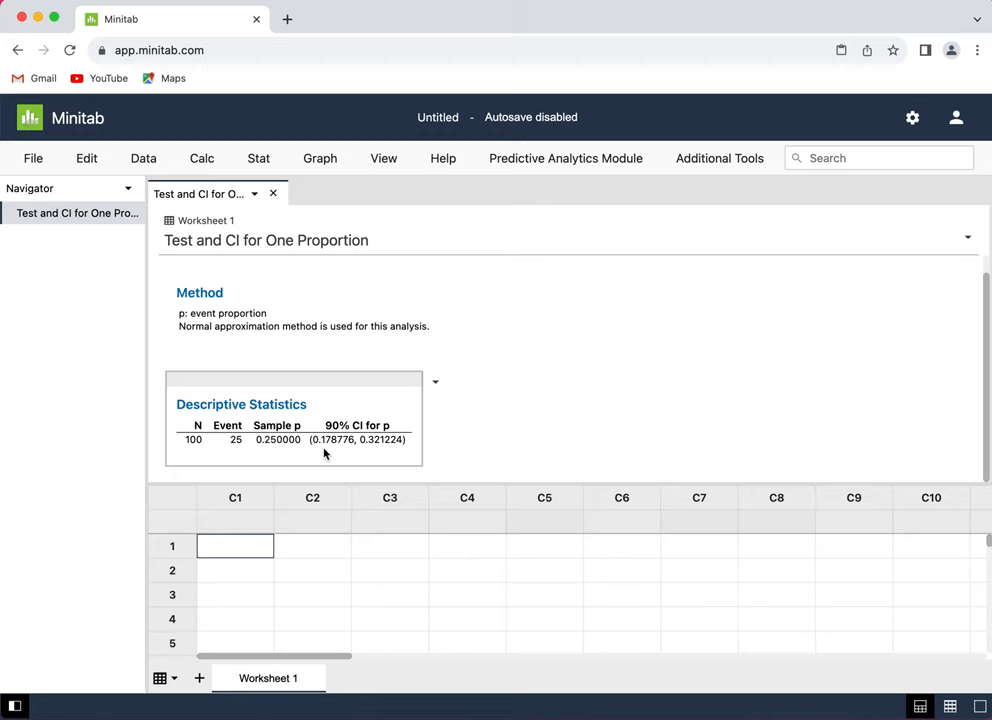
{"action": "mouse_move", "coordinate": [338, 450]}
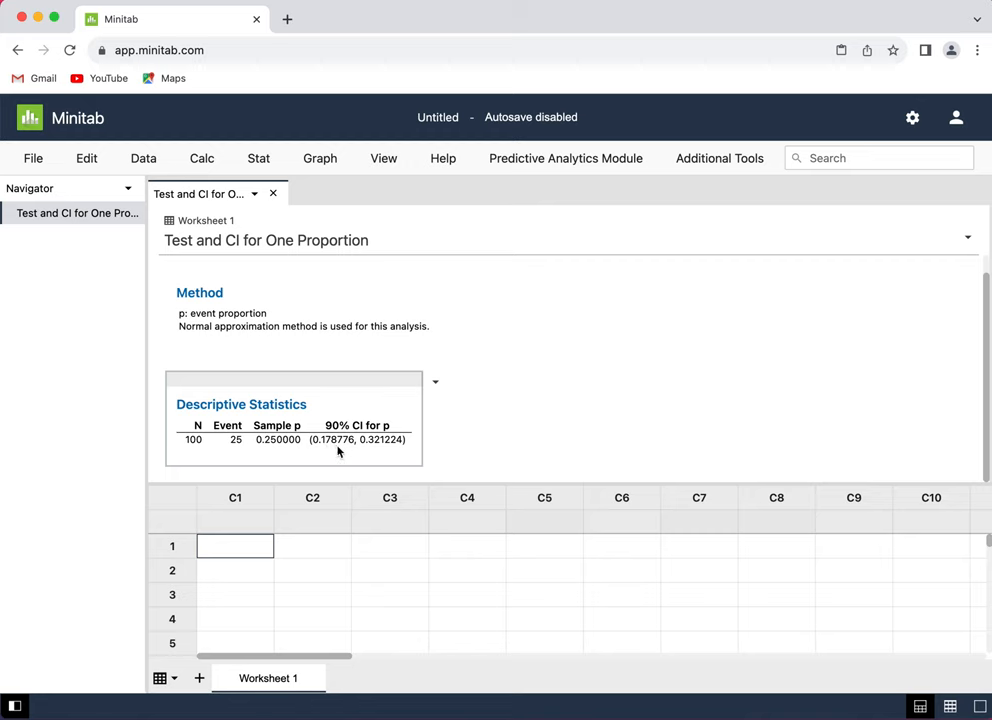
{"action": "mouse_move", "coordinate": [377, 450]}
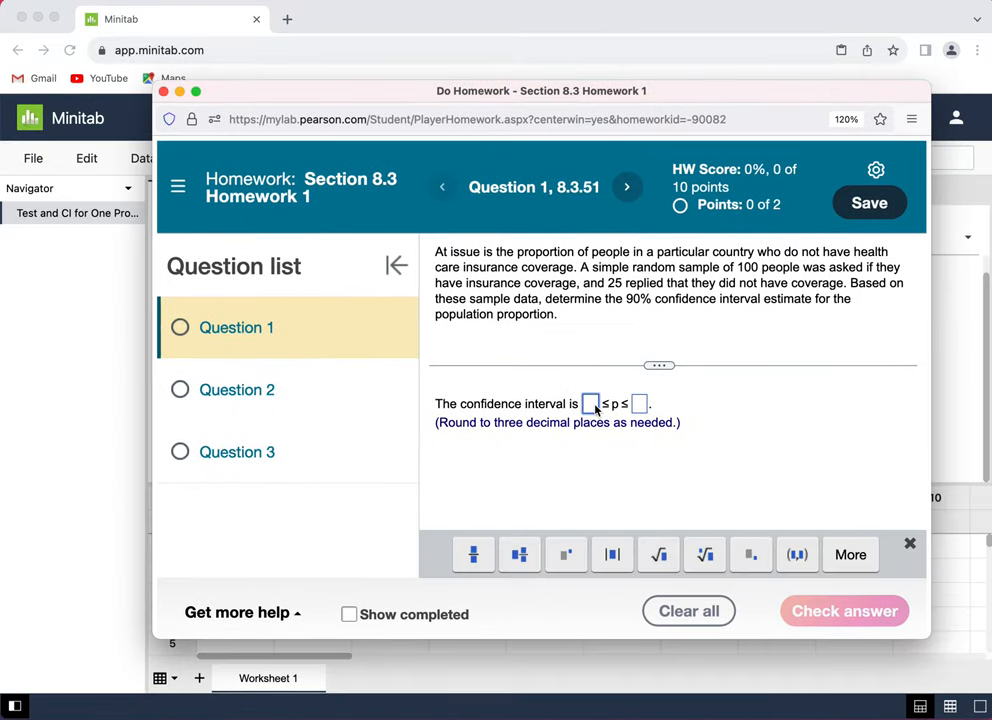
- Enter the rounded interval bound 0.179 in the MyLab answer box
{"action": "type", "text": "0.179"}
{"action": "left_click", "coordinate": [640, 403]}
{"action": "type", "text": "0.321"}
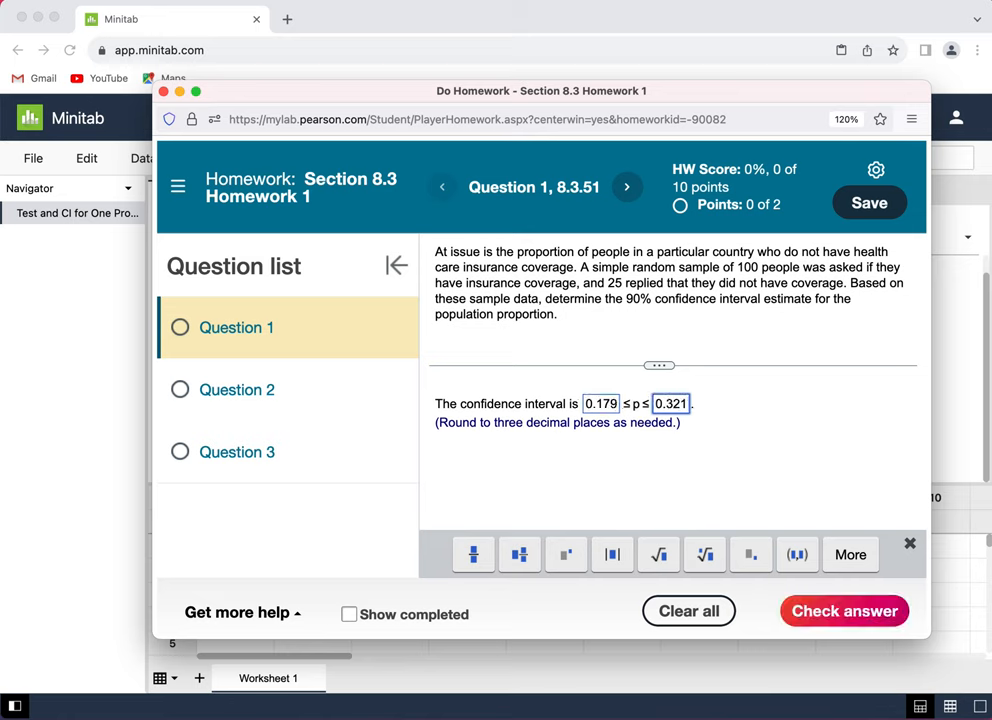
{"action": "mouse_move", "coordinate": [458, 336]}
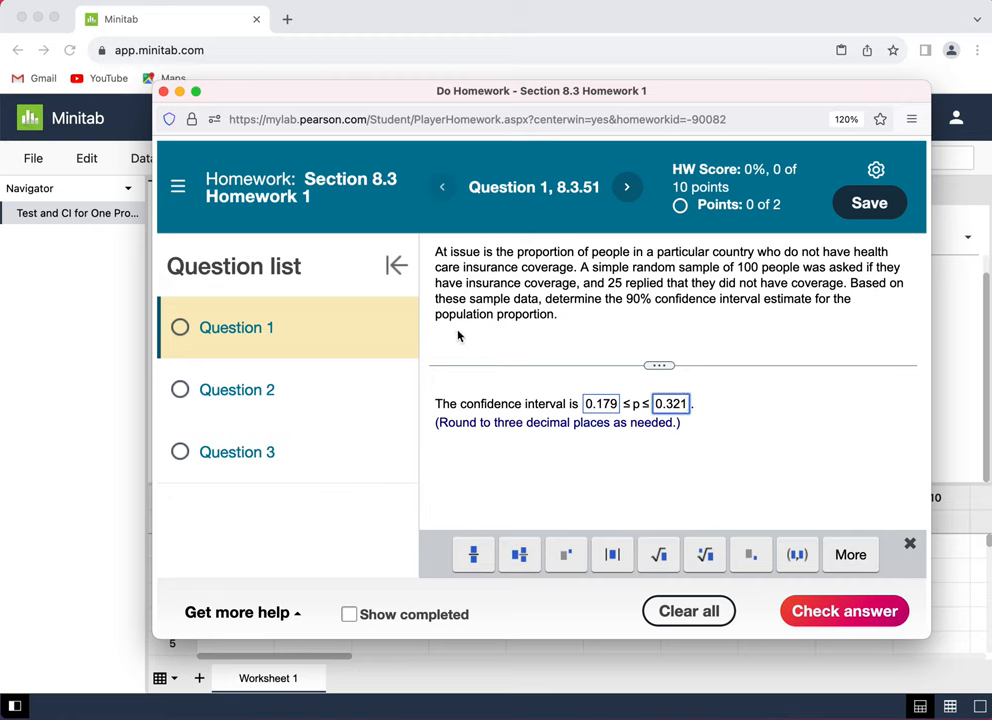
{"action": "mouse_move", "coordinate": [519, 336]}
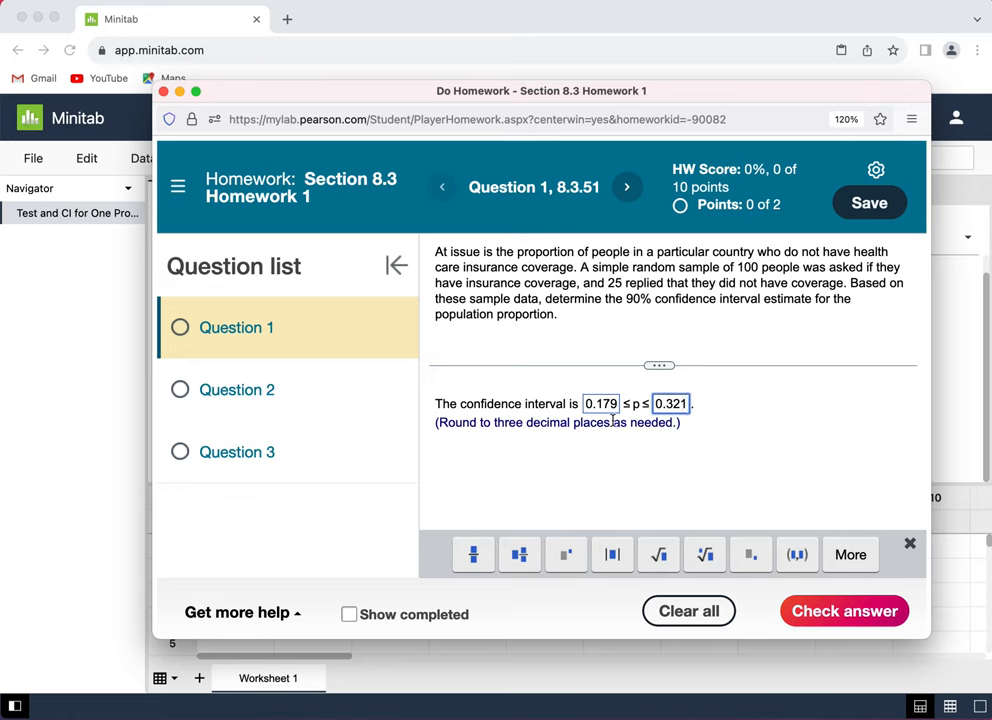
{"action": "mouse_move", "coordinate": [798, 554]}
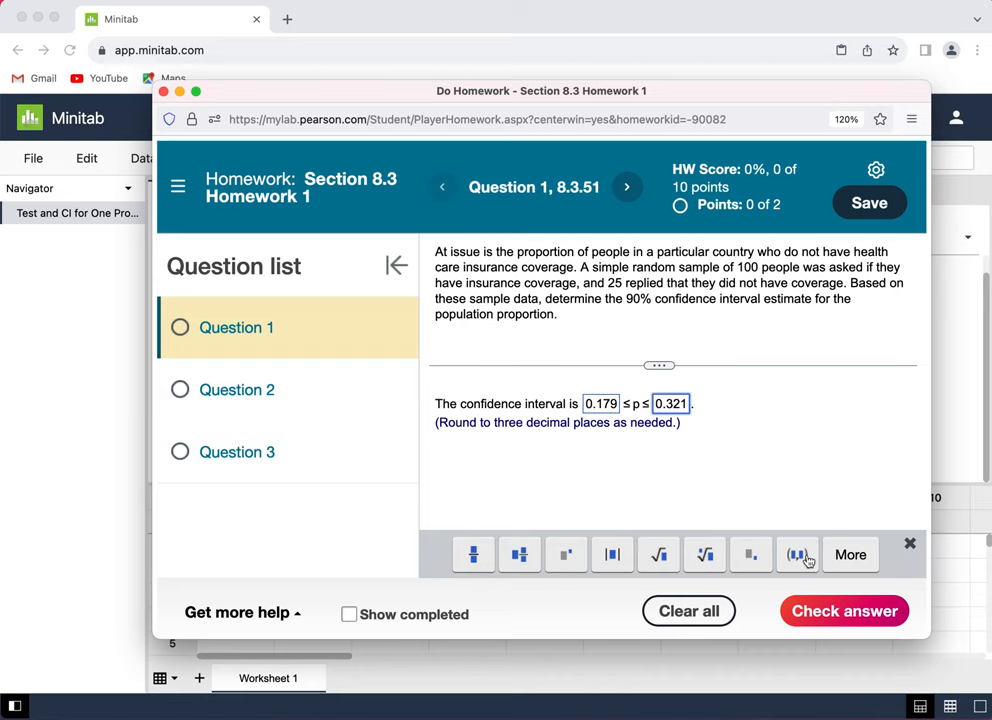